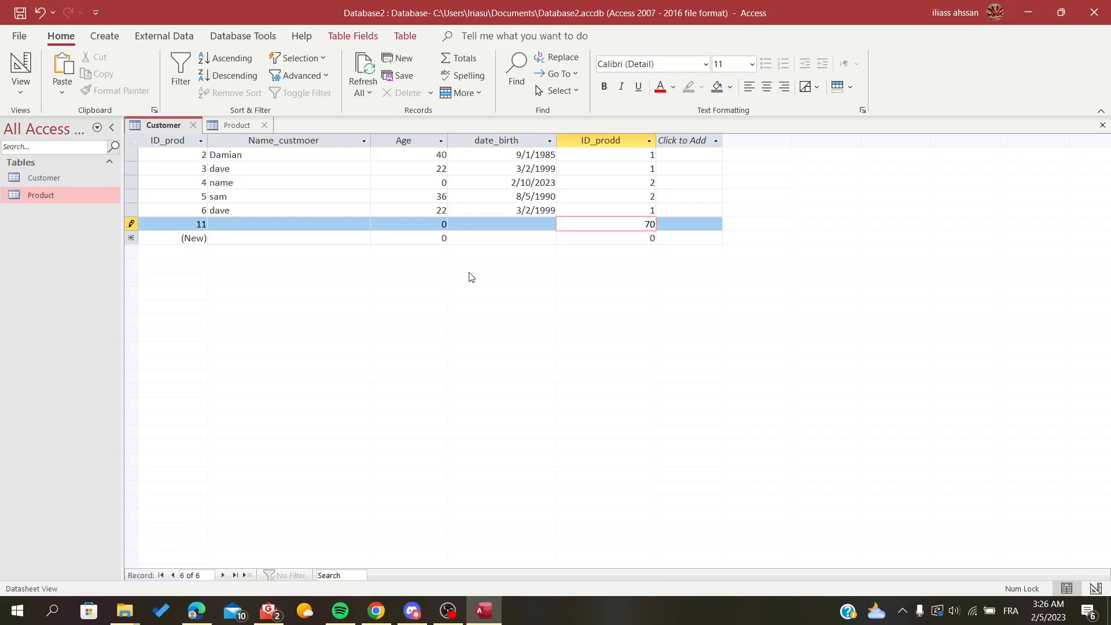
Step: Discard the unfinished new record 11 and select Damian's name cell
{"action": "key", "text": "Backspace"}
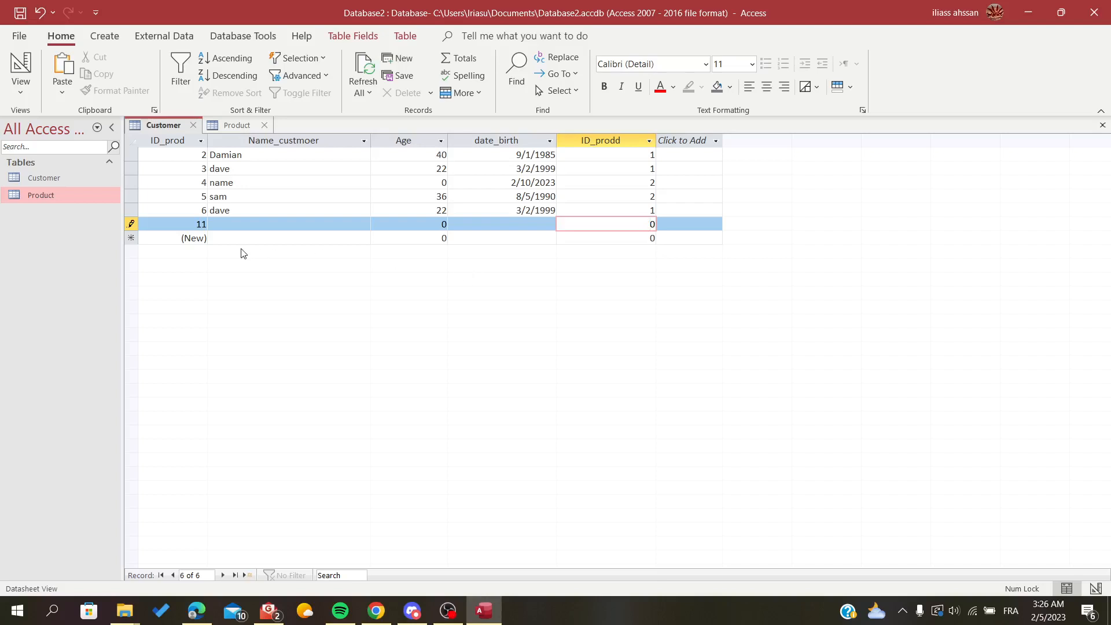
{"action": "left_click", "coordinate": [407, 92]}
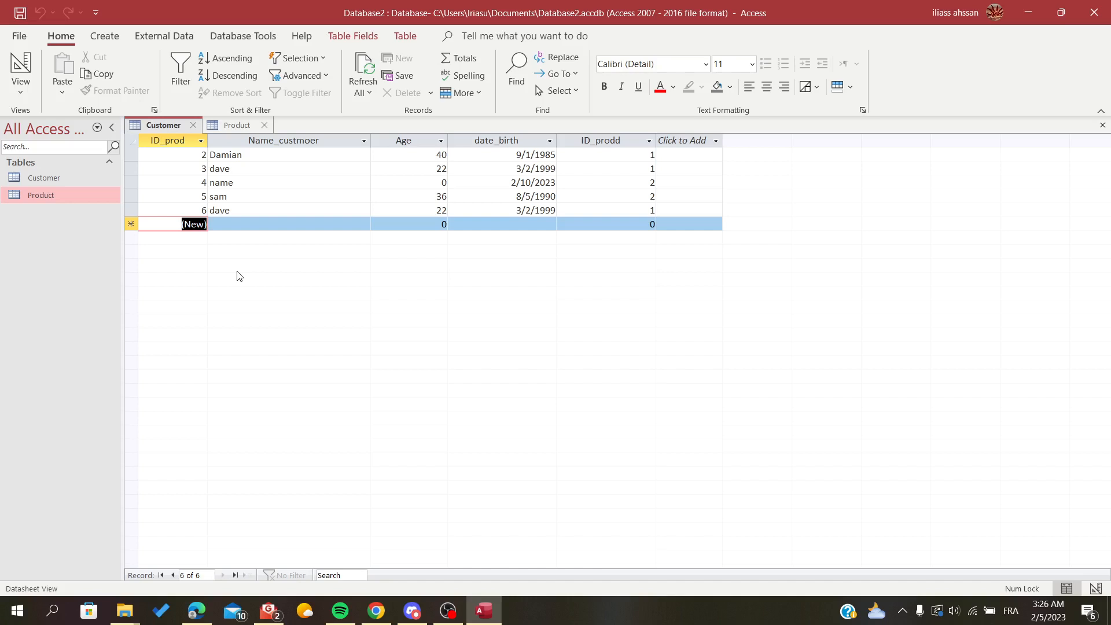
{"action": "mouse_move", "coordinate": [429, 148]}
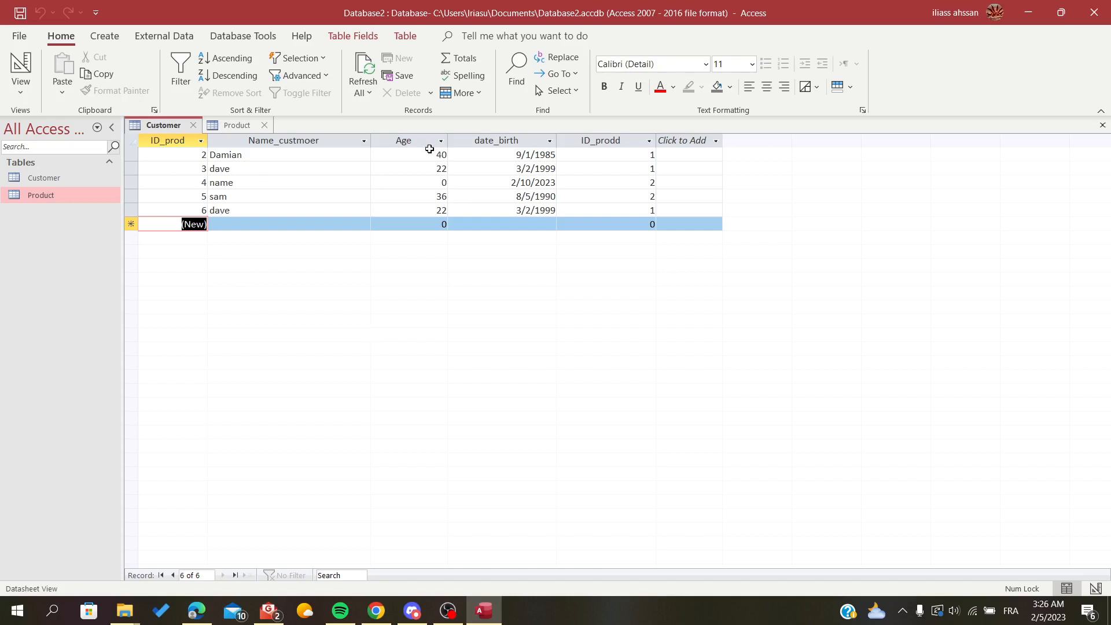
{"action": "mouse_move", "coordinate": [385, 174]}
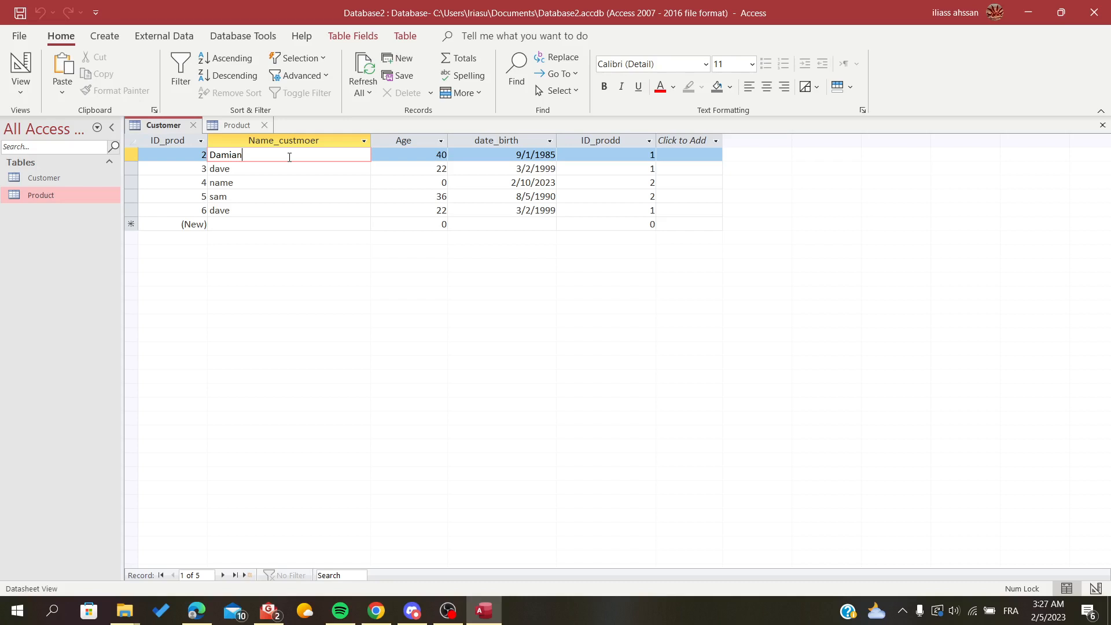
{"action": "key", "text": "shift+f2"}
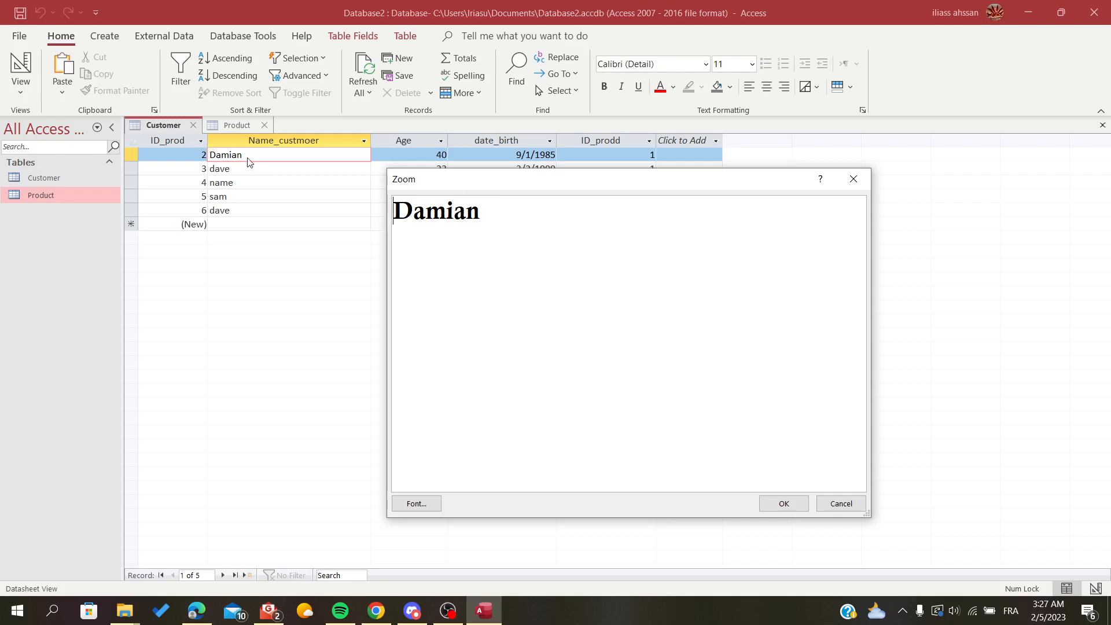
{"action": "left_click", "coordinate": [782, 503]}
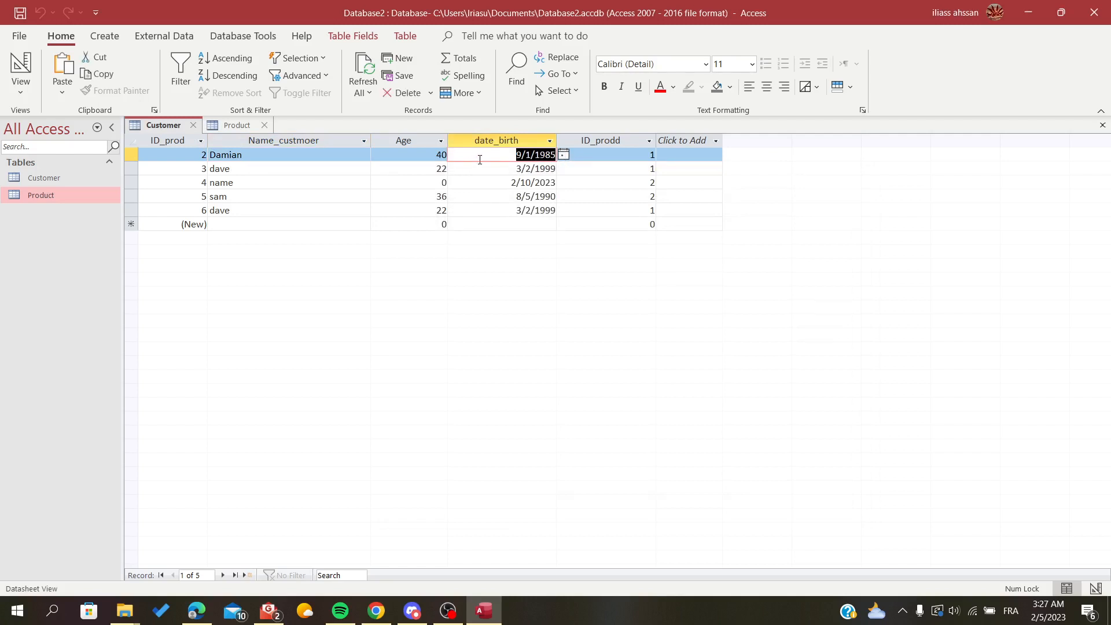
{"action": "key", "text": "shift+F2"}
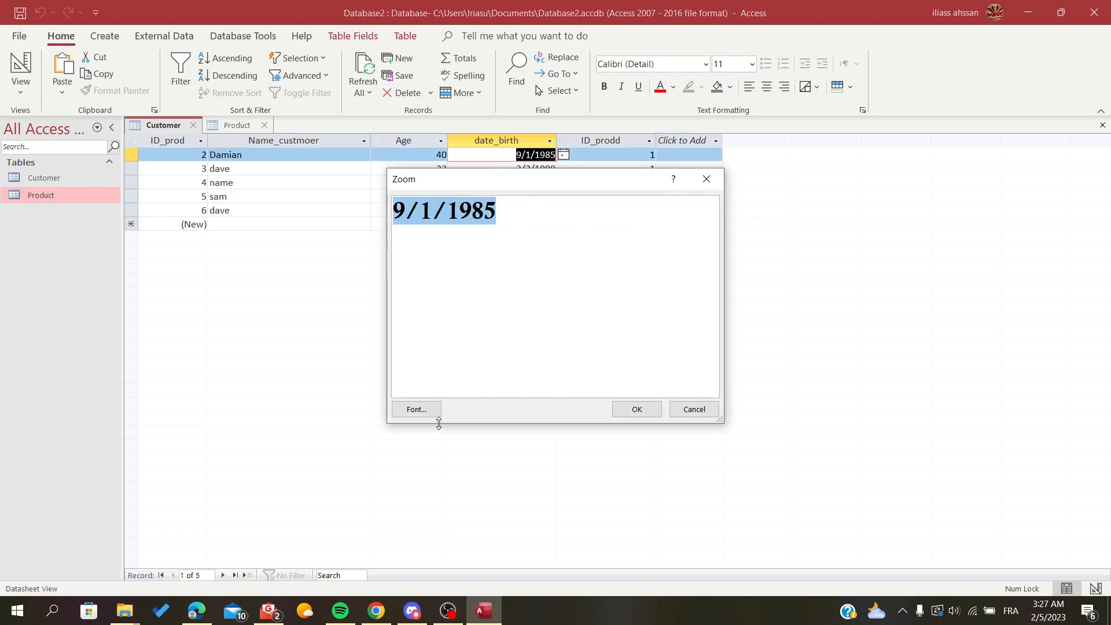
Step: Set the zoomed birth date's font to 48 point, then close the Zoom box
{"action": "left_click", "coordinate": [416, 409]}
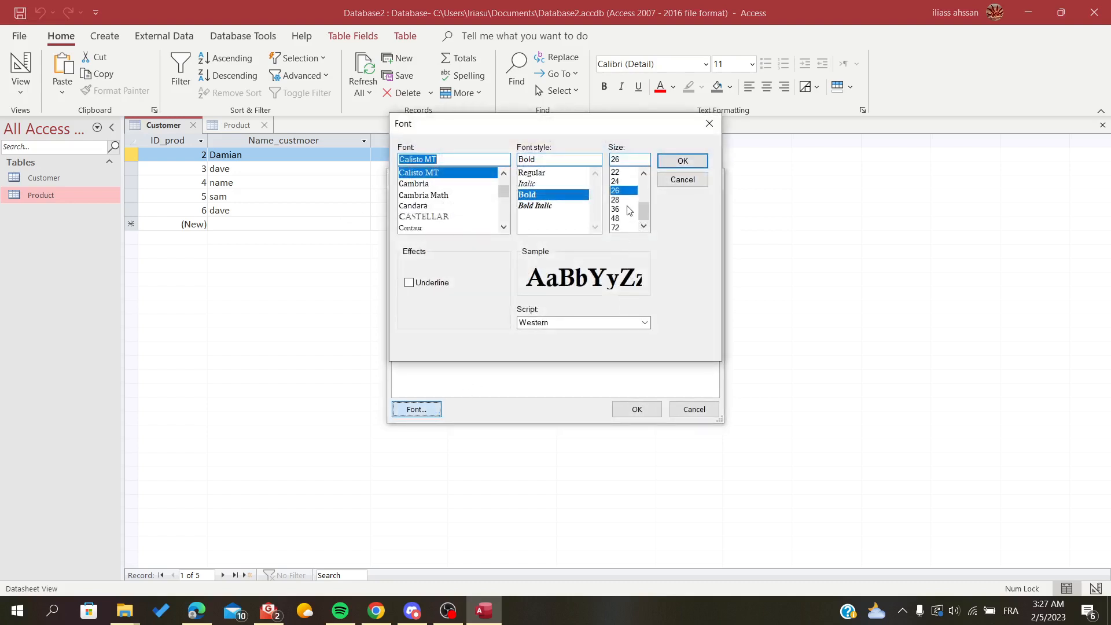
{"action": "left_click", "coordinate": [615, 218]}
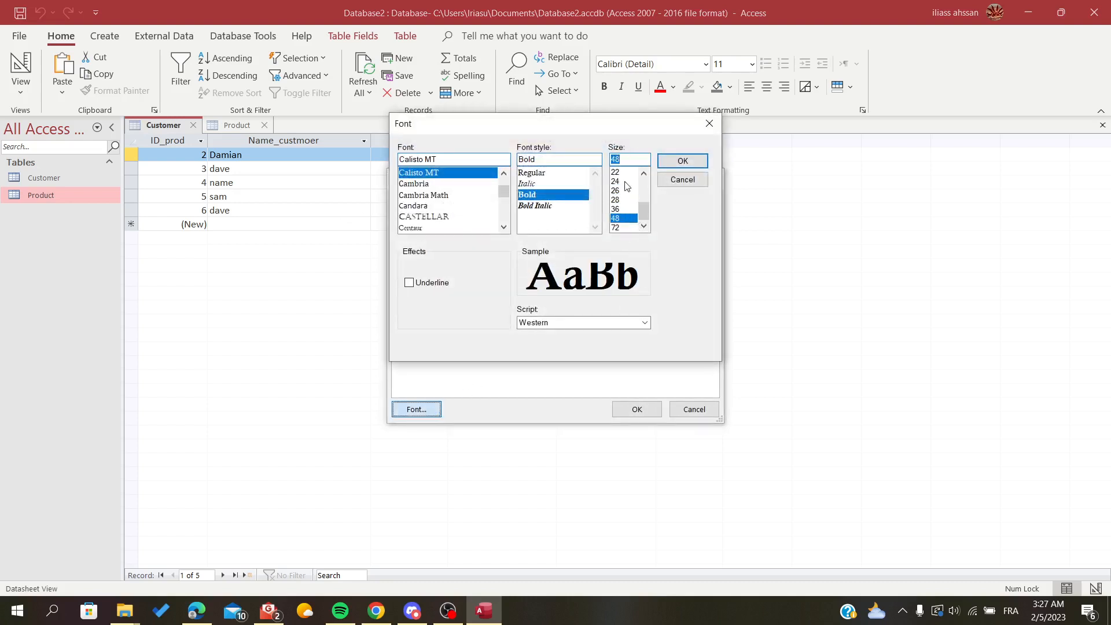
{"action": "left_click", "coordinate": [681, 161]}
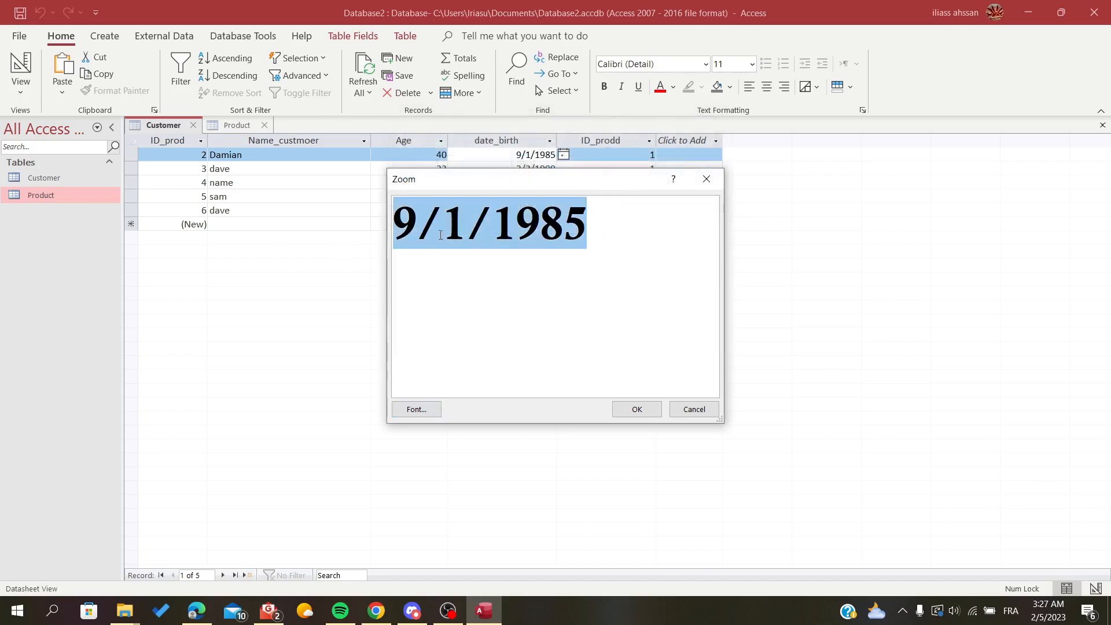
{"action": "mouse_move", "coordinate": [623, 409]}
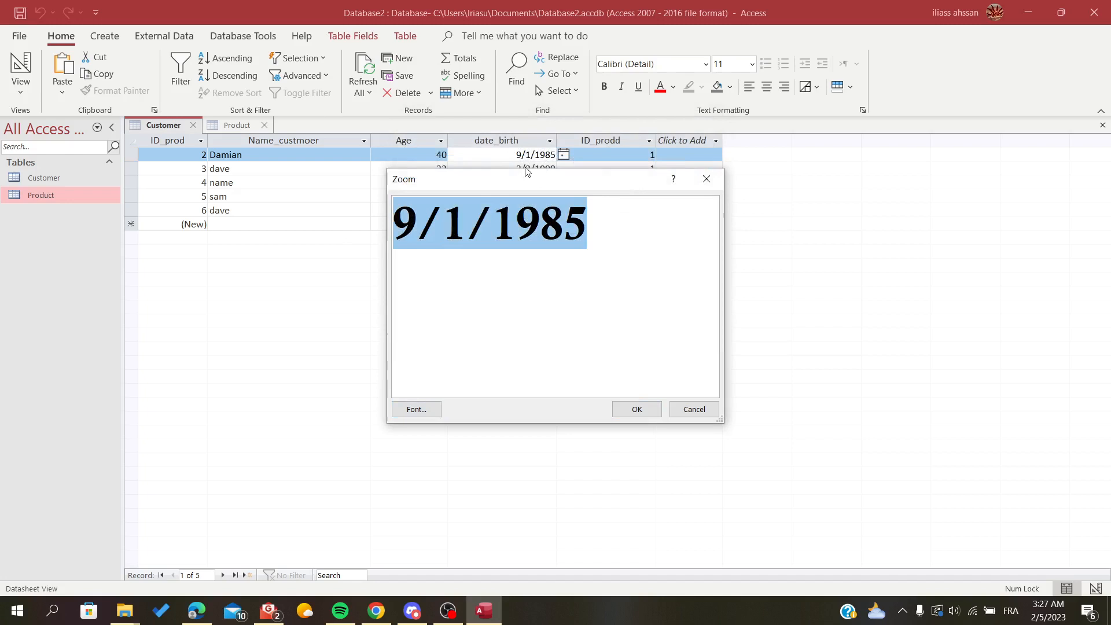
{"action": "left_click", "coordinate": [635, 409]}
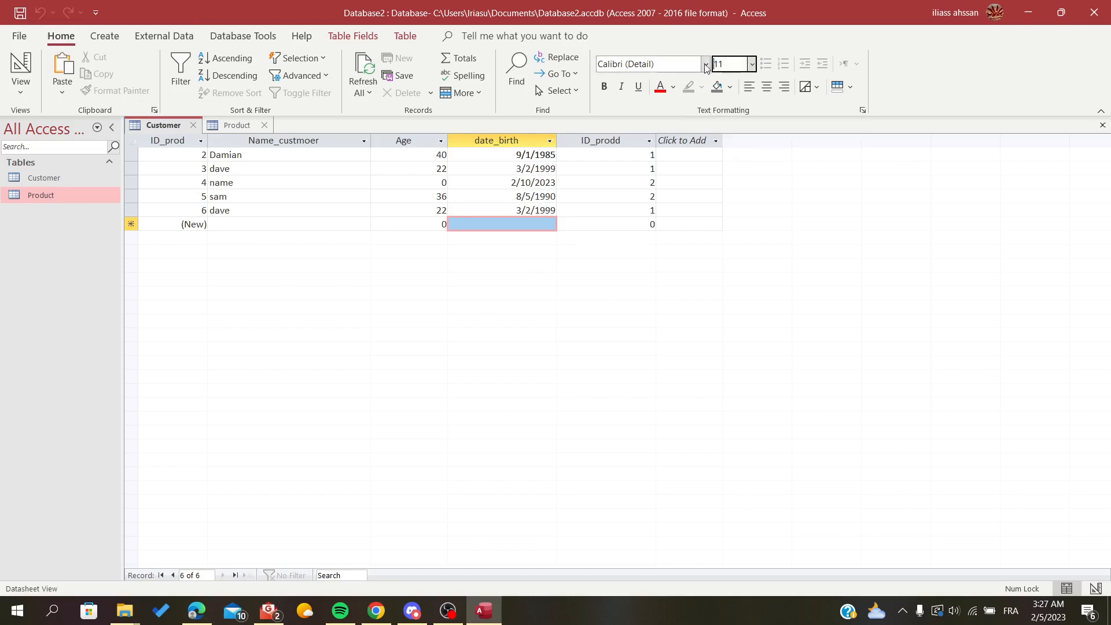
Step: Raise the Customer datasheet font size to 24, then to 28 point
{"action": "left_click", "coordinate": [750, 64]}
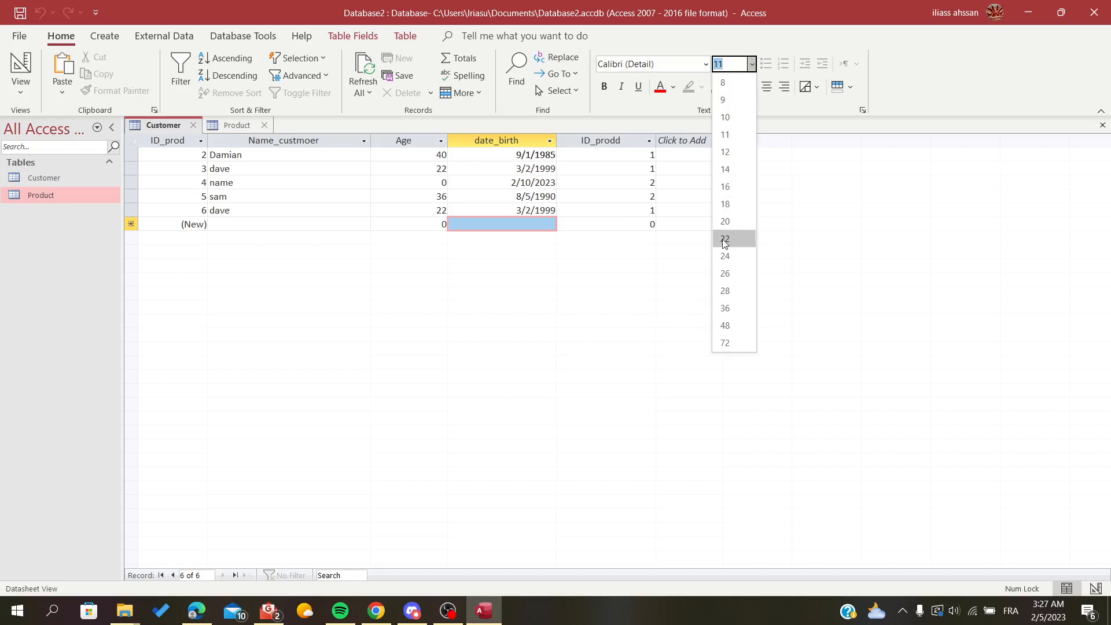
{"action": "left_click", "coordinate": [724, 256]}
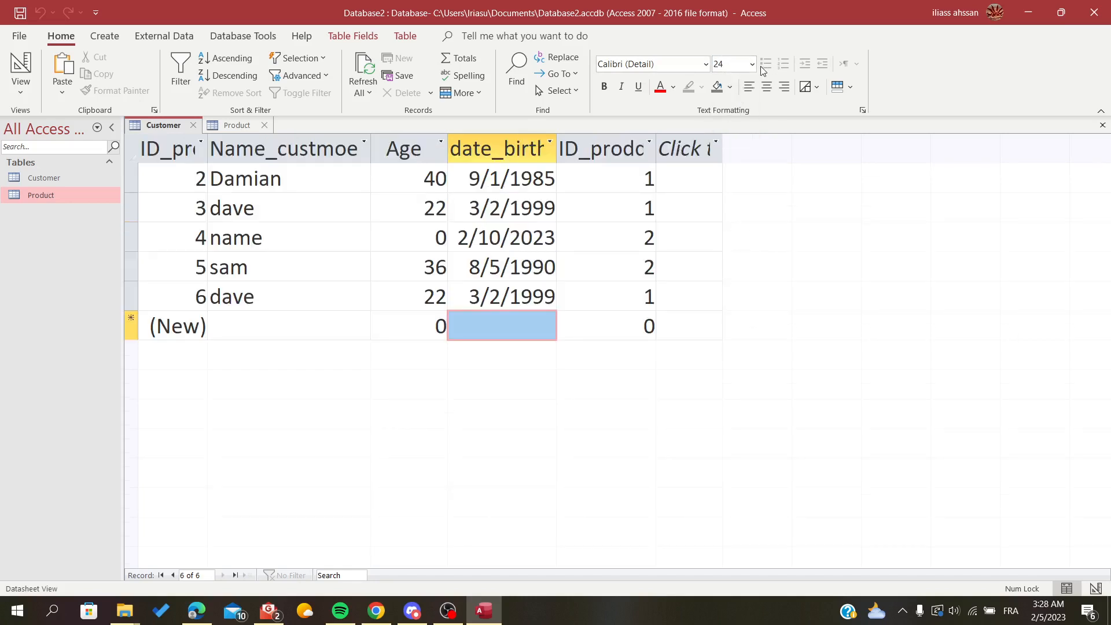
{"action": "left_click", "coordinate": [750, 64]}
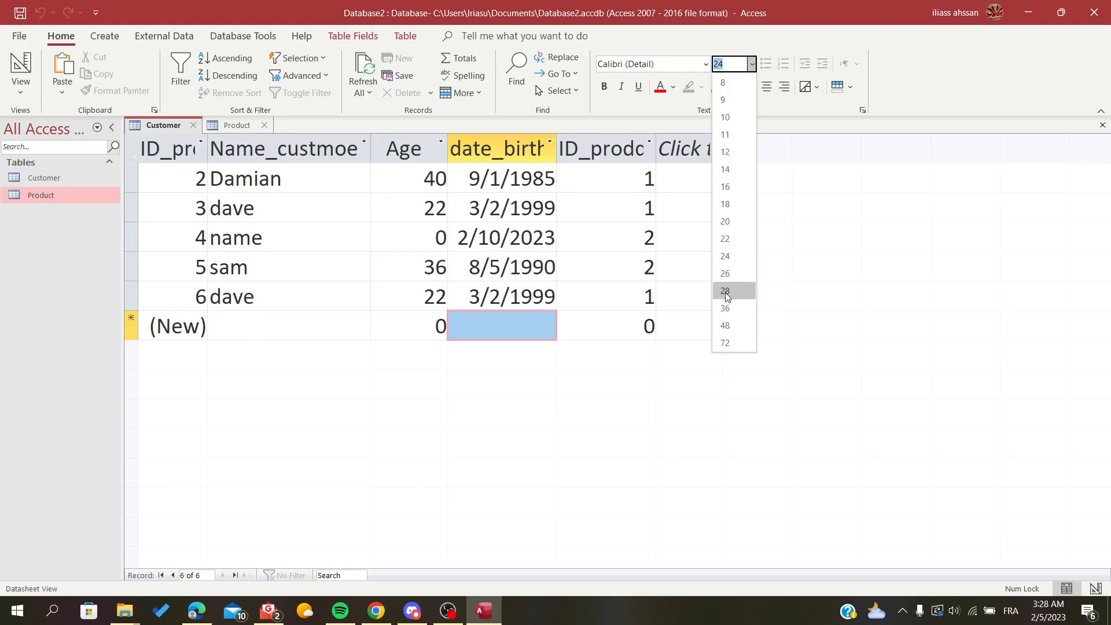
{"action": "left_click", "coordinate": [725, 291]}
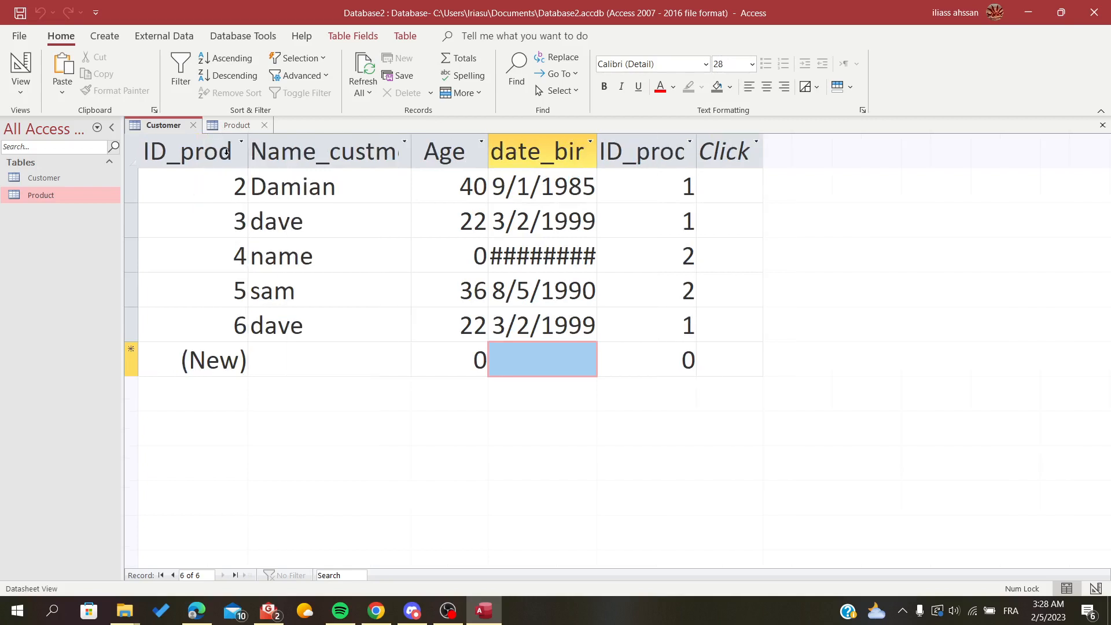
{"action": "mouse_move", "coordinate": [564, 133]}
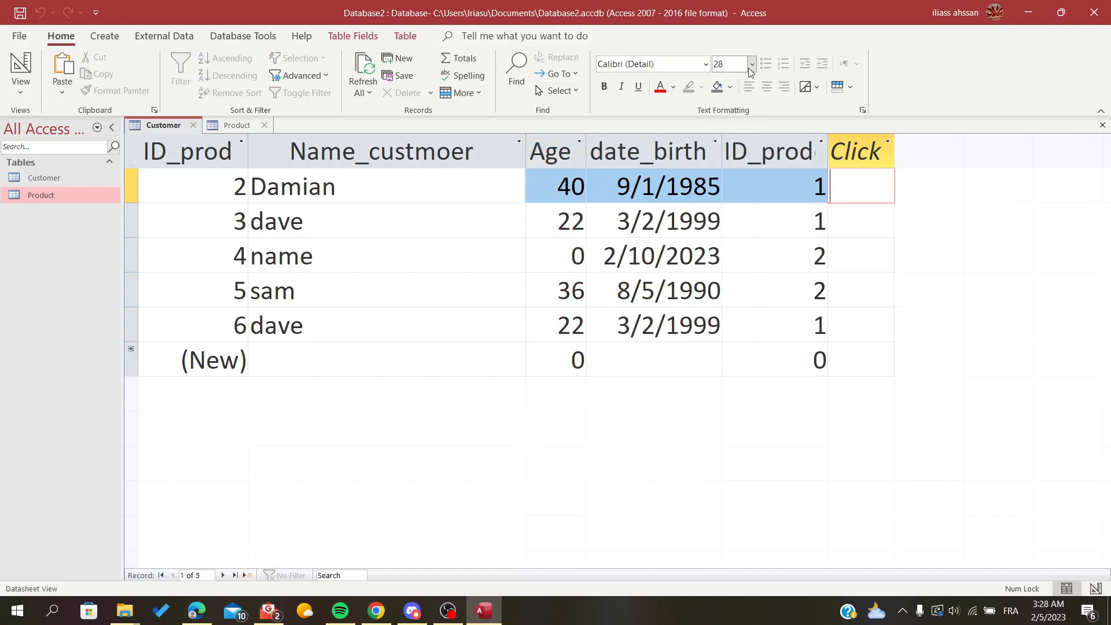
Step: Reset the datasheet font to 11 point and enter 55 in Damian's new column
{"action": "left_click", "coordinate": [750, 64]}
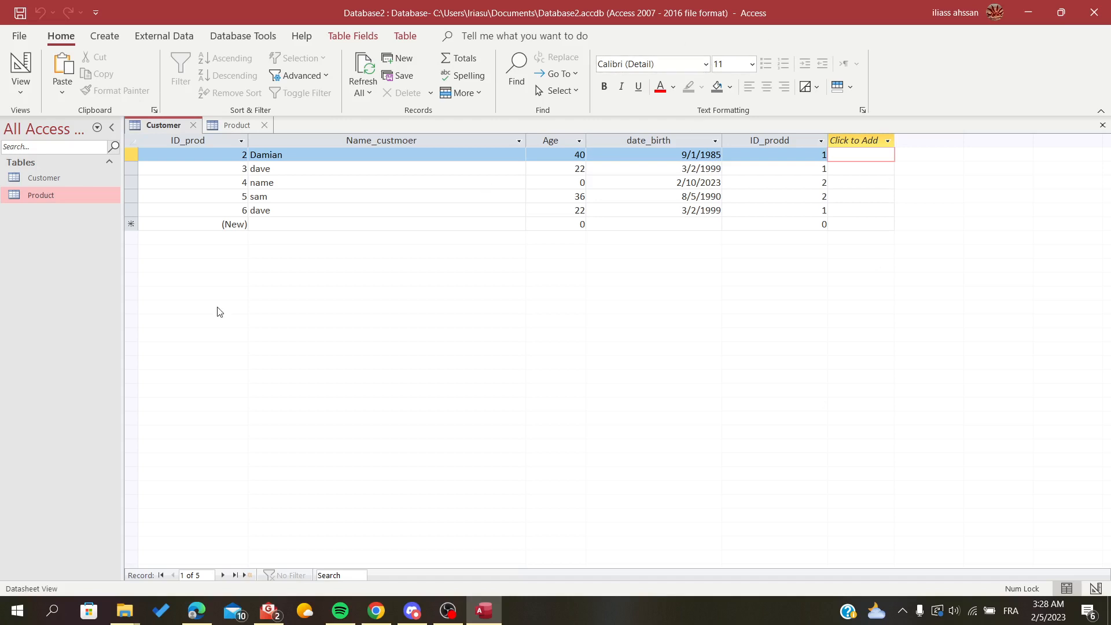
{"action": "type", "text": "55"}
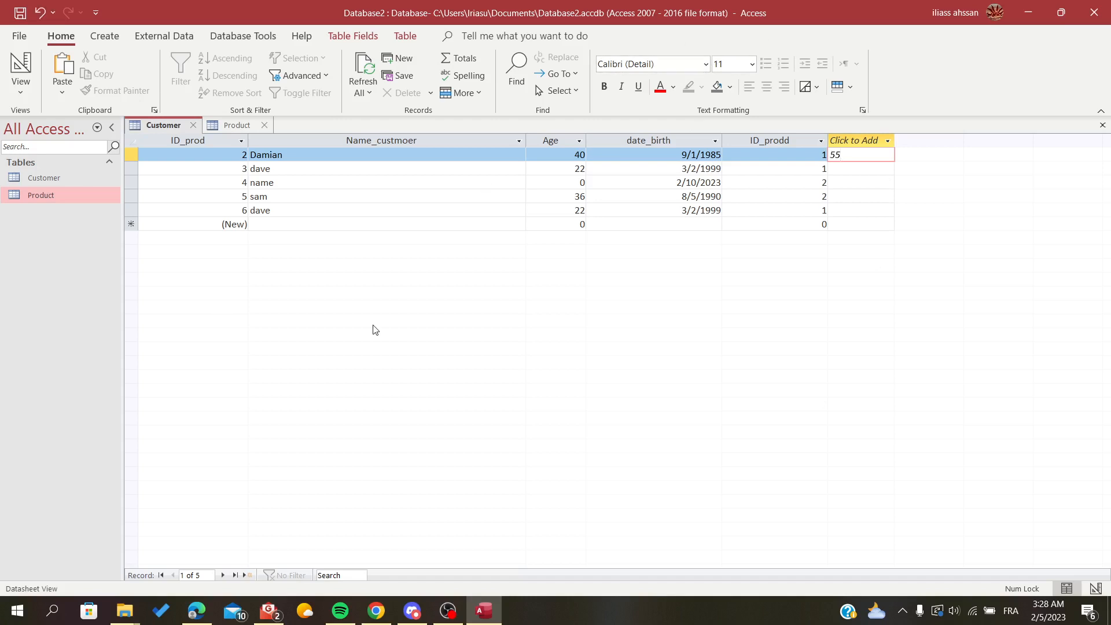